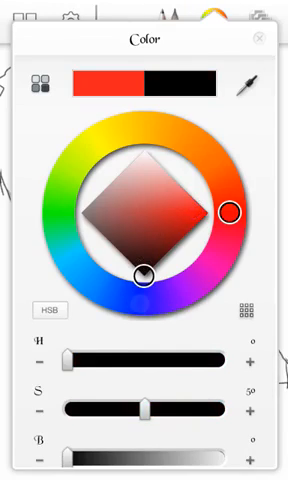
- Close the colour settings so the face with red lips fills the canvas
left_click(260, 38)
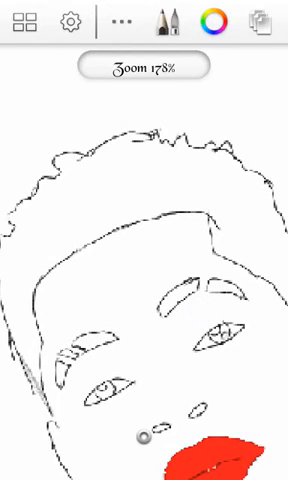
left_click(124, 22)
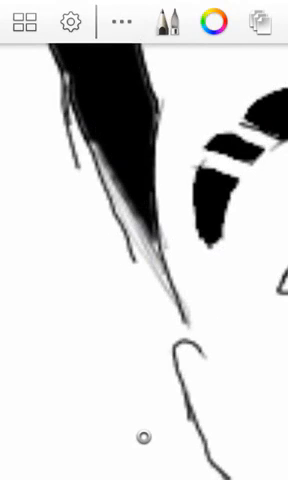
- Paint the hair strand edges and both eyebrows solid black
left_click(166, 20)
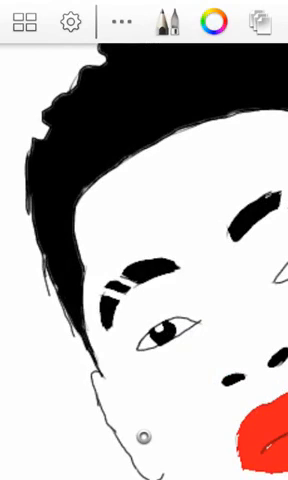
- Fill the eyes and ear stud black and tidy stray edges around the face
left_click(216, 20)
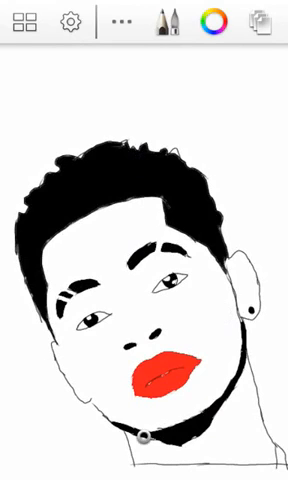
- Bring up the colour choices to pick a skin tone for the portrait
left_click(216, 22)
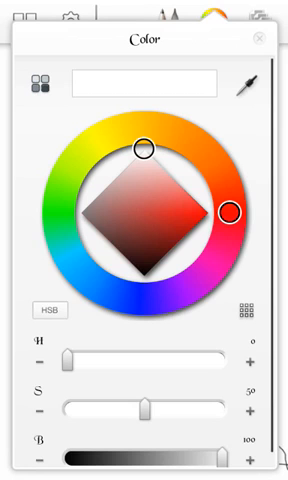